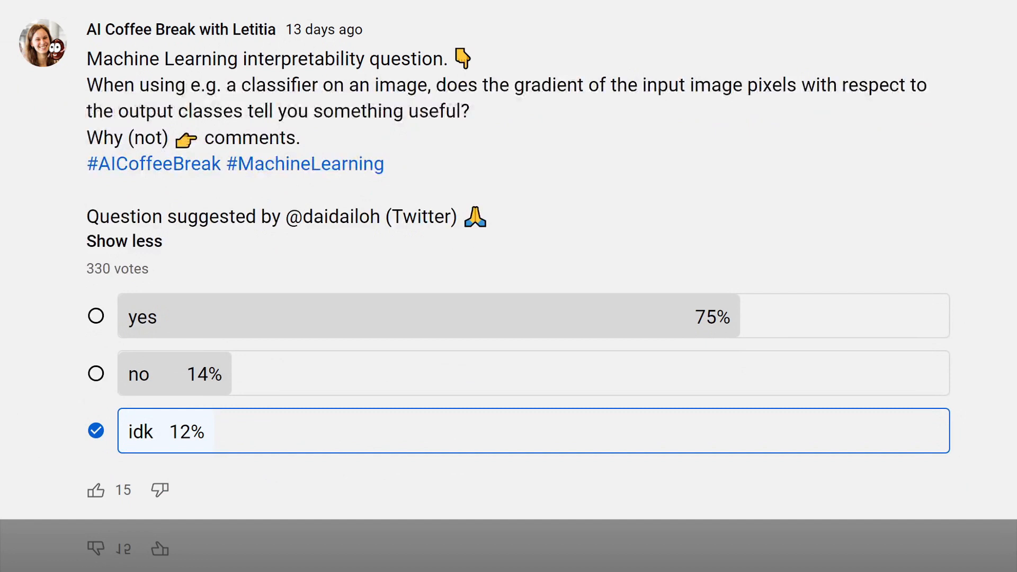
scroll("down", 3)
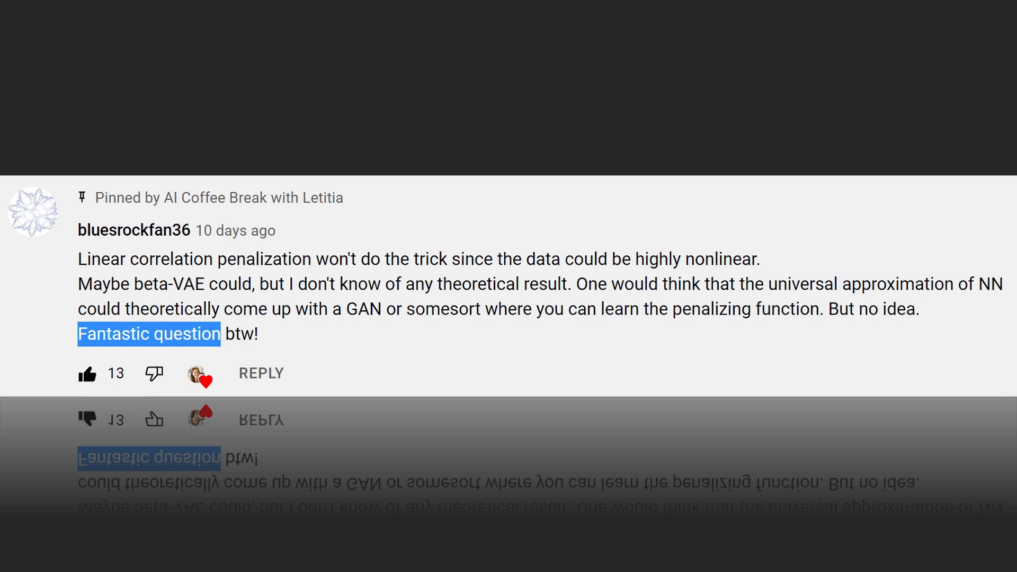
scroll("down", 3)
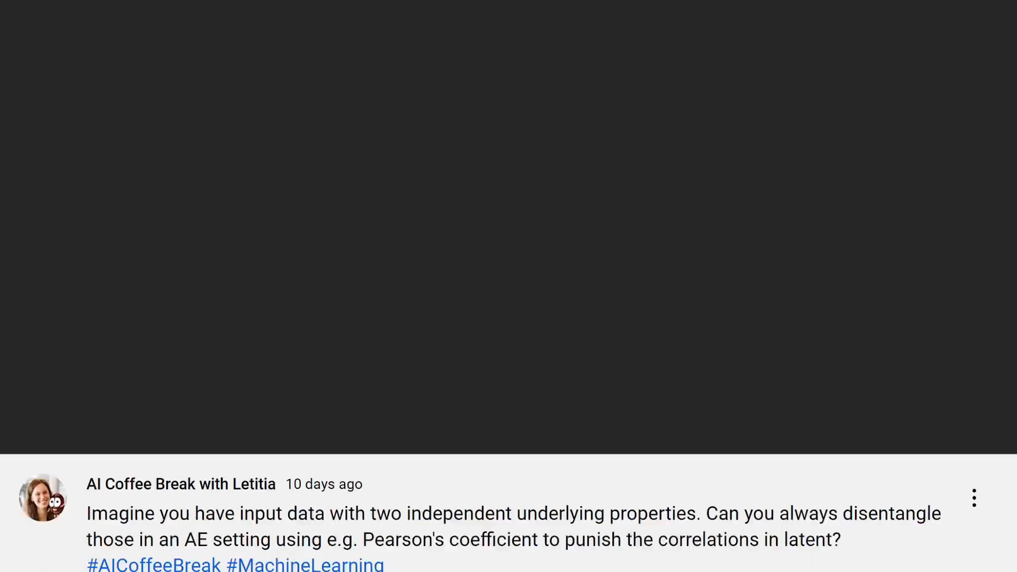